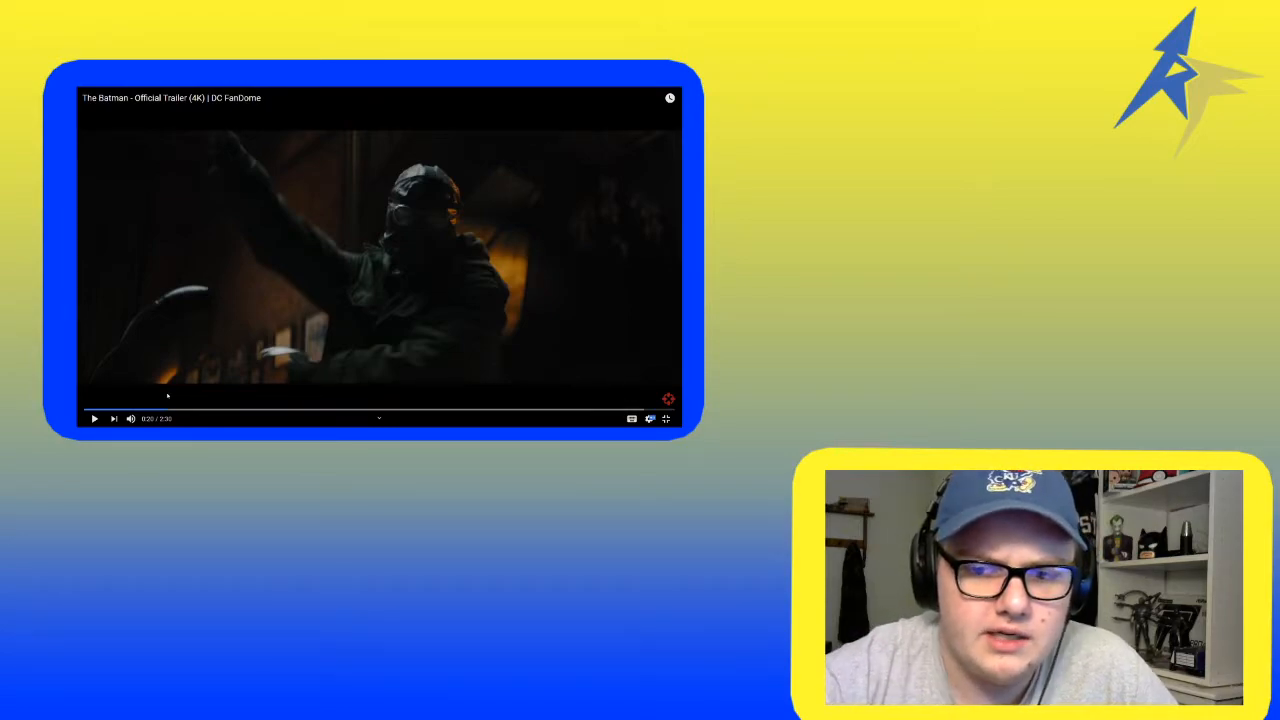
pyautogui.moveTo(94, 419)
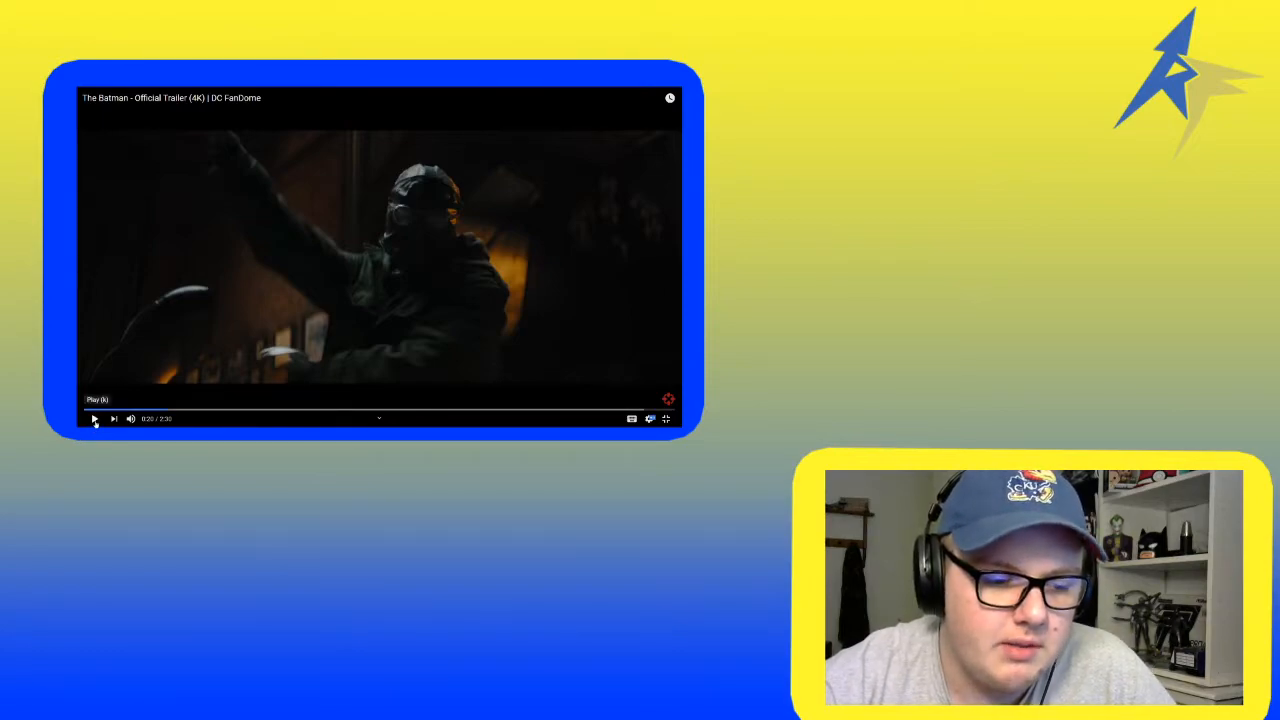
# Resume The Batman trailer from 0:20 and play it through the bearded man in glasses at 0:38.
pyautogui.click(94, 419)
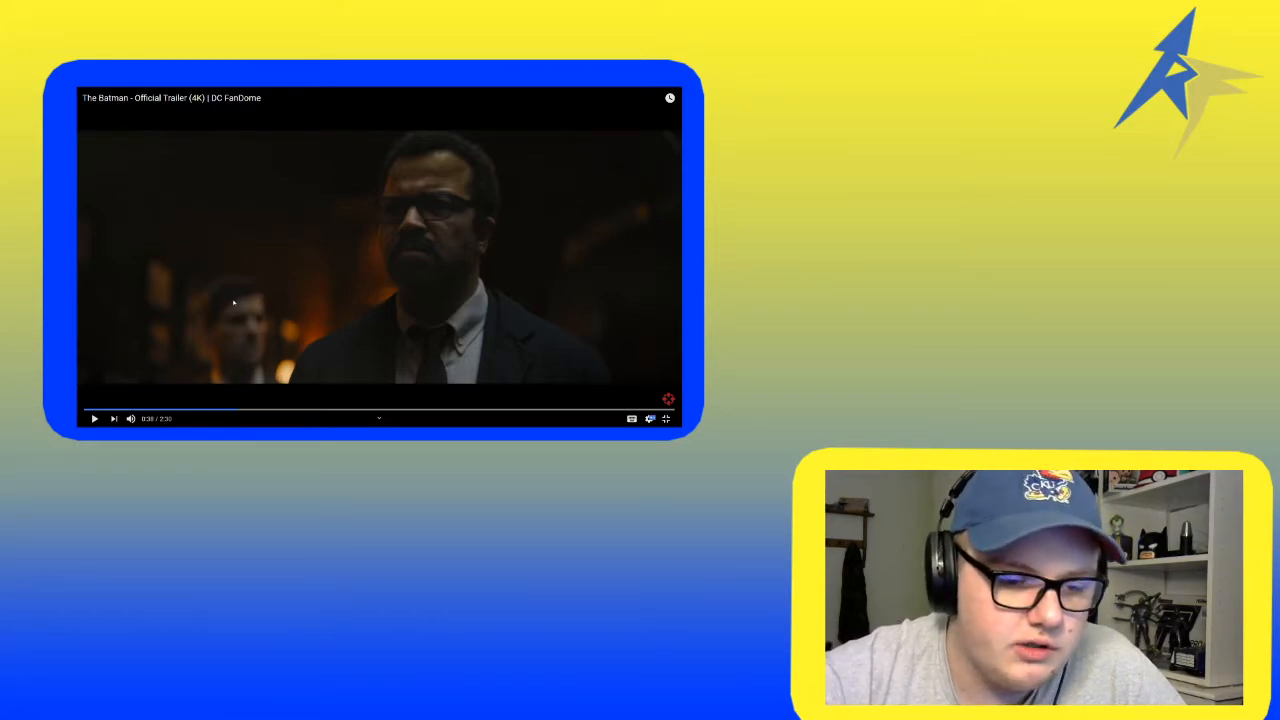
pyautogui.click(94, 418)
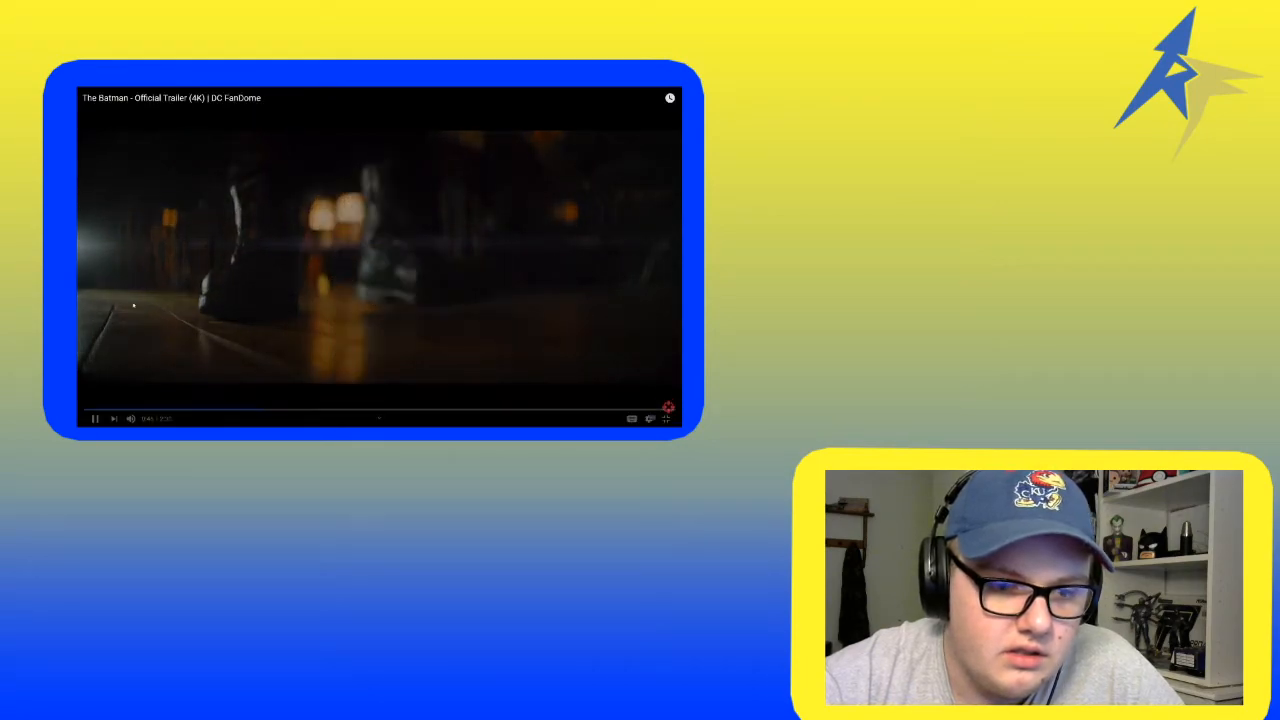
# Pause the trailer briefly near 0:41, then stop it at 0:57 on Batman in the lamp-lit room.
pyautogui.click(95, 418)
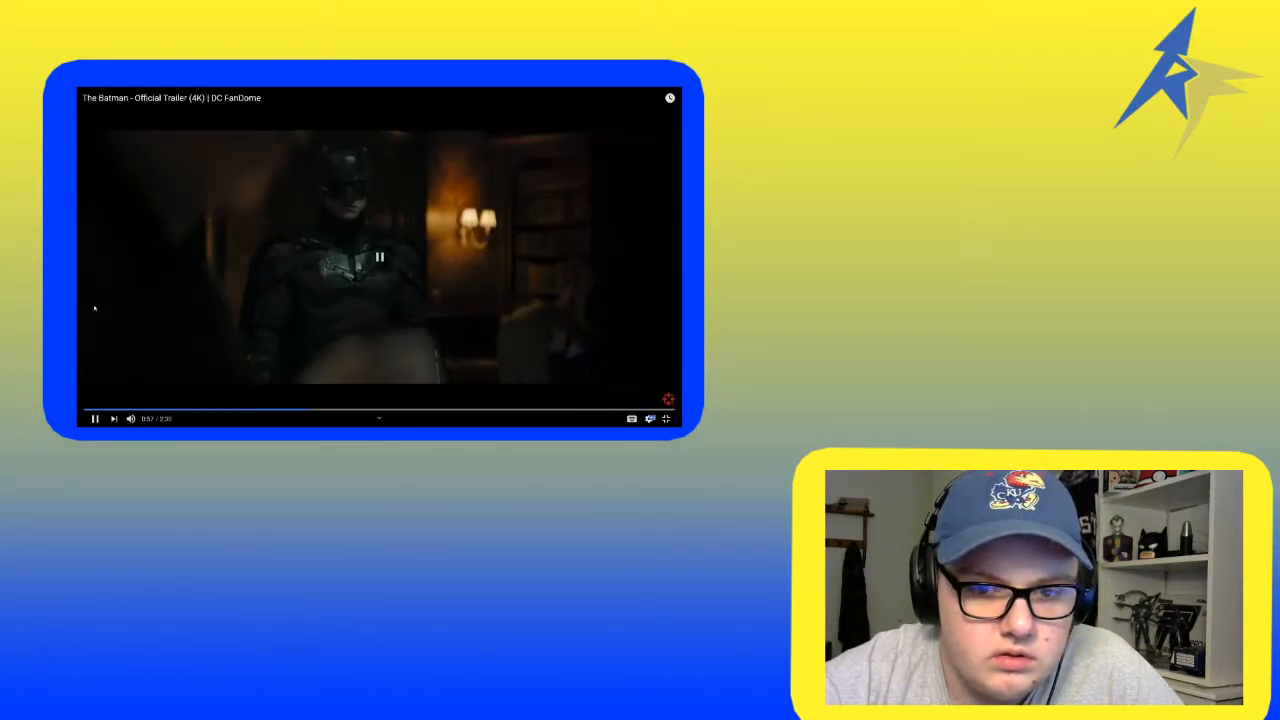
pyautogui.click(94, 418)
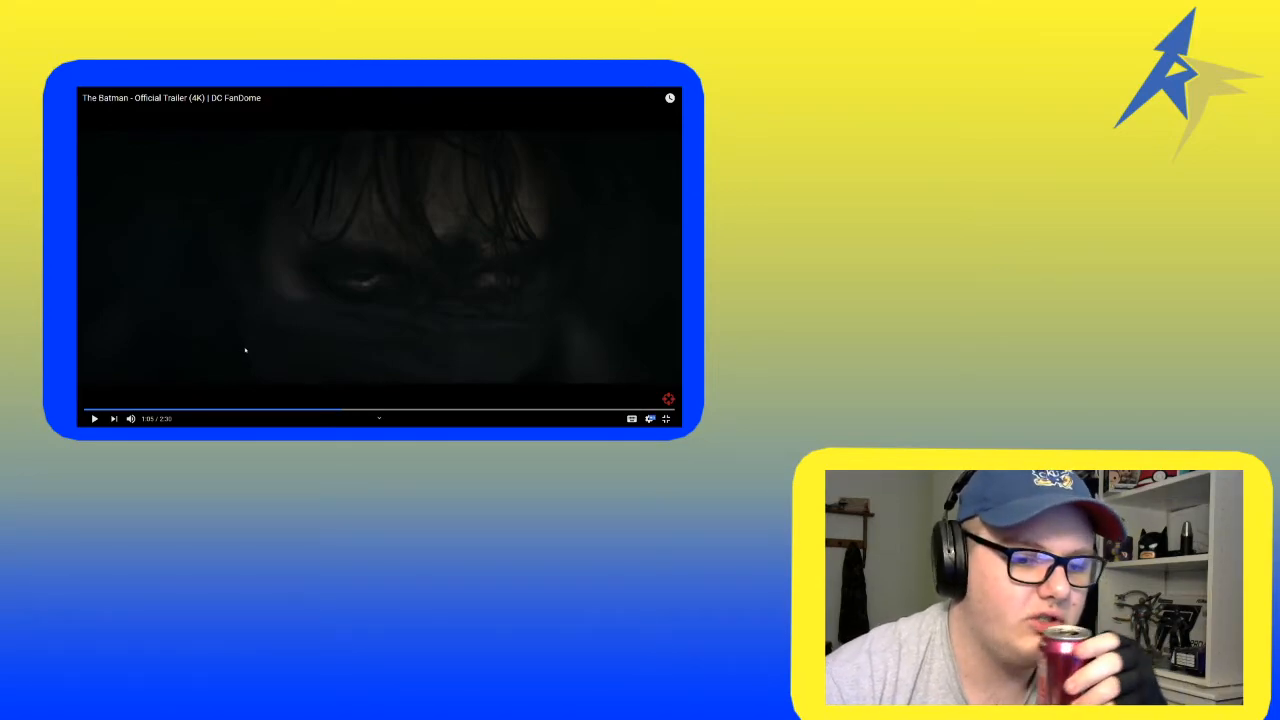
# Resume the trailer from 1:08 and let it play to the face-painted gang at 1:41.
pyautogui.click(94, 418)
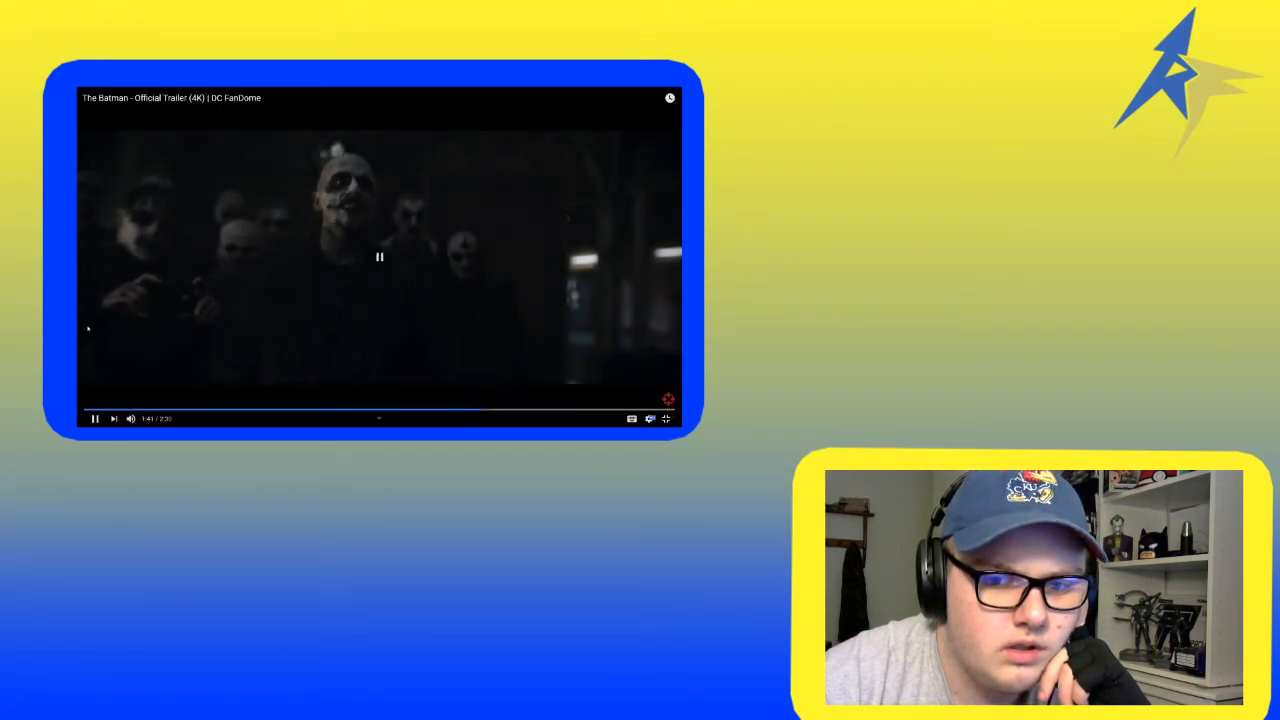
# Pause at 1:42, then jump back to 1:52 and pause on the Batman close-up at 1:53.
pyautogui.click(93, 418)
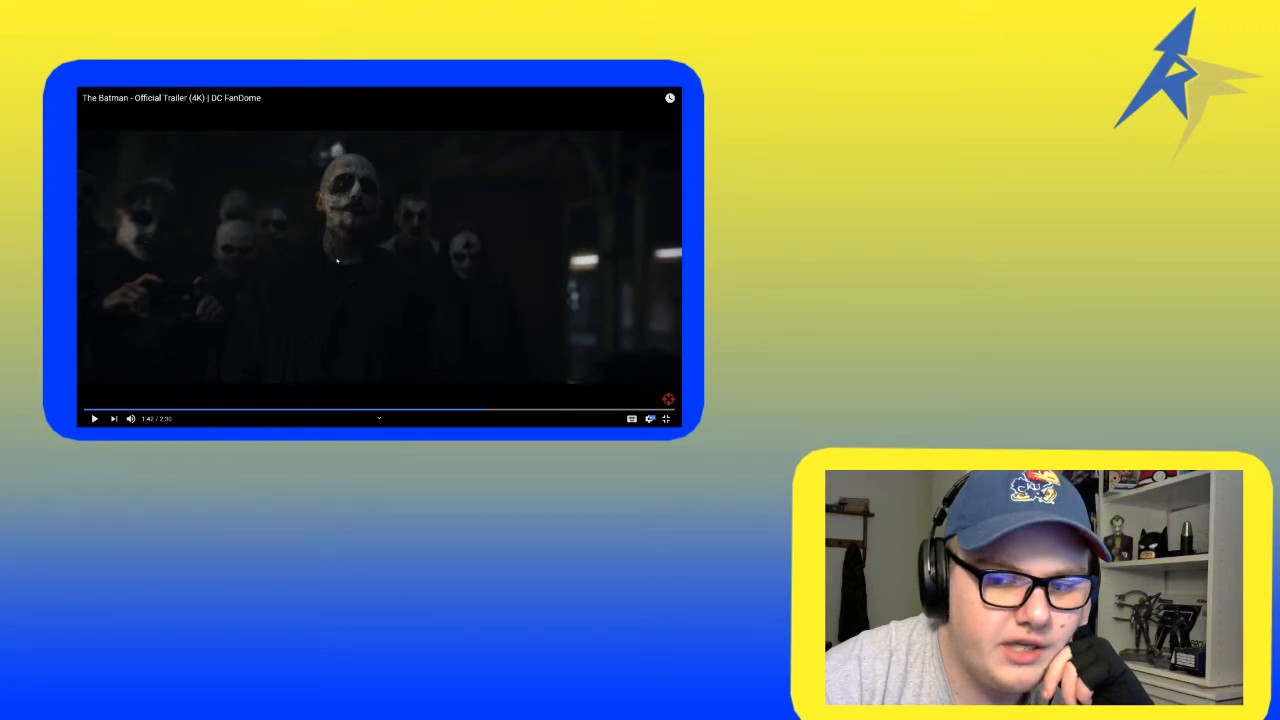
pyautogui.click(93, 418)
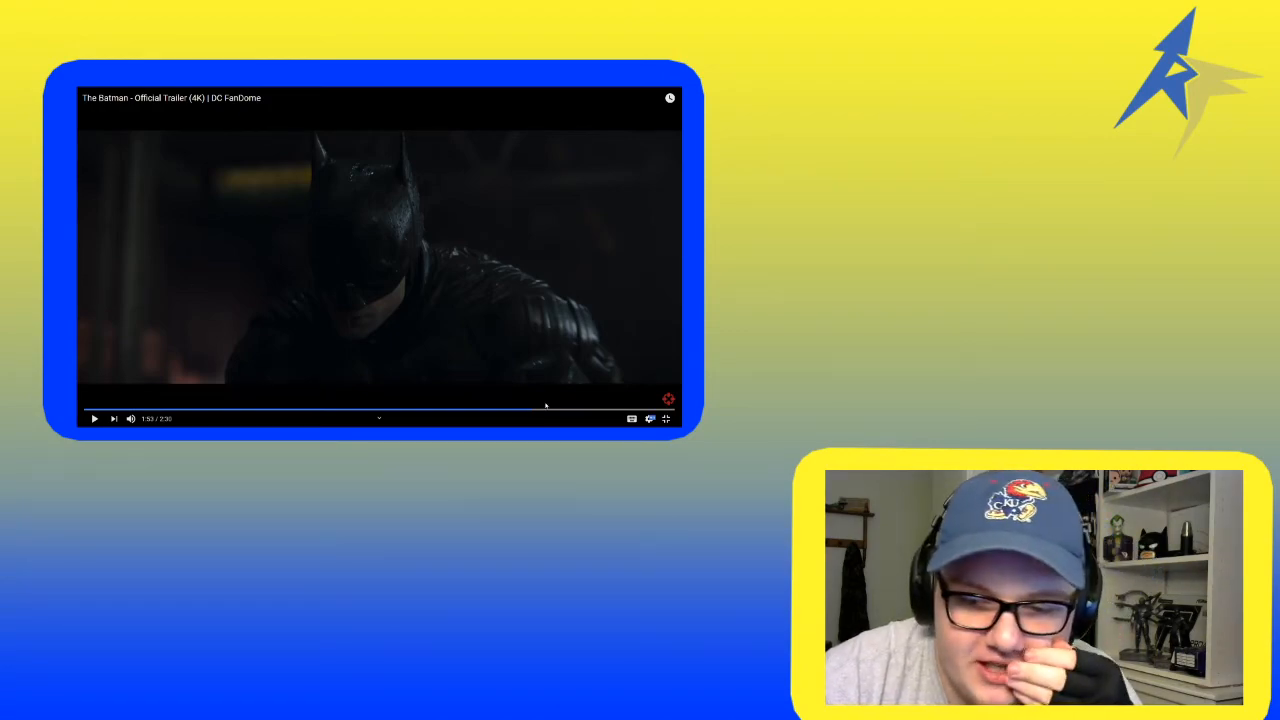
pyautogui.click(94, 418)
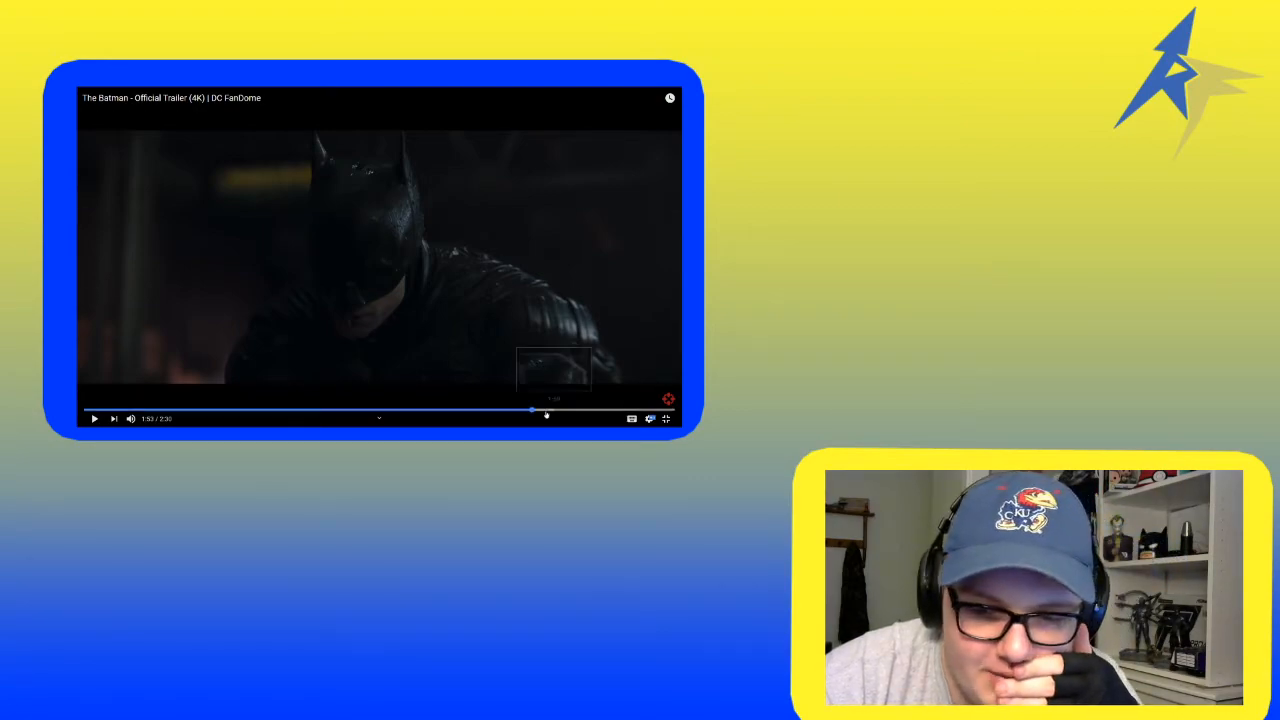
pyautogui.click(94, 418)
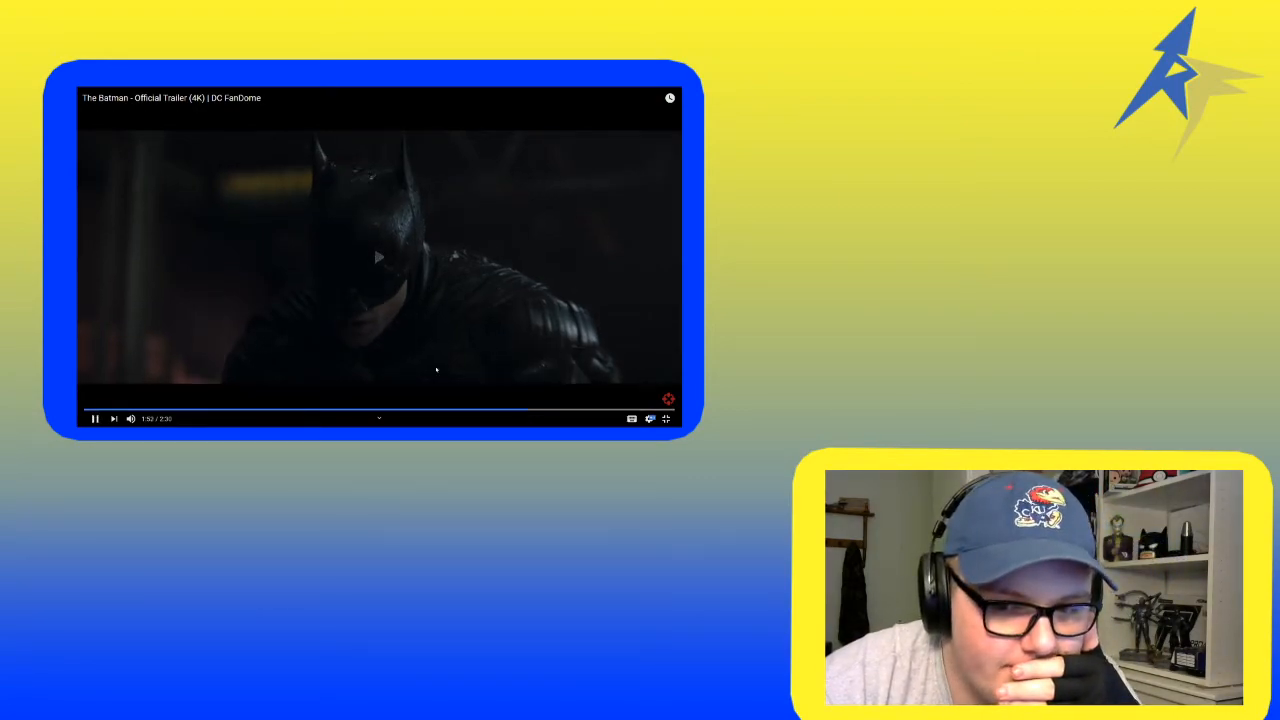
pyautogui.click(95, 418)
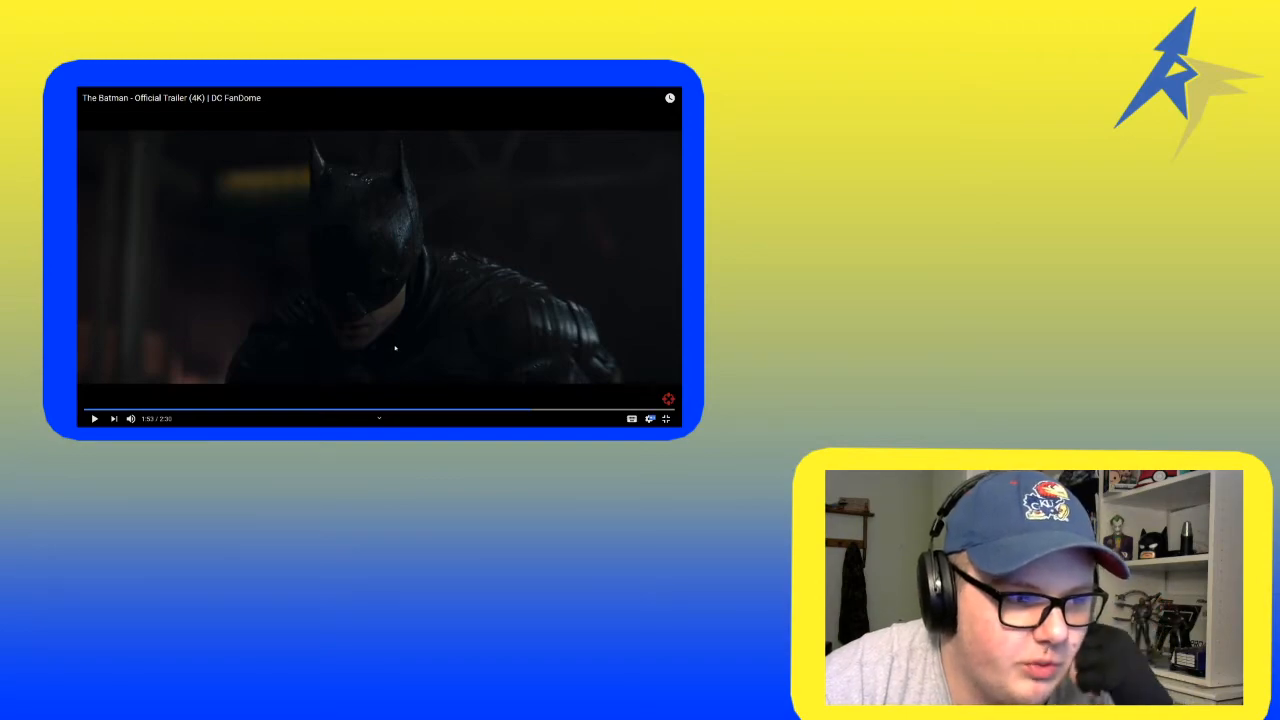
# Resume from 1:53 and keep the trailer playing after pausing at the 1:59 fight scene.
pyautogui.click(94, 418)
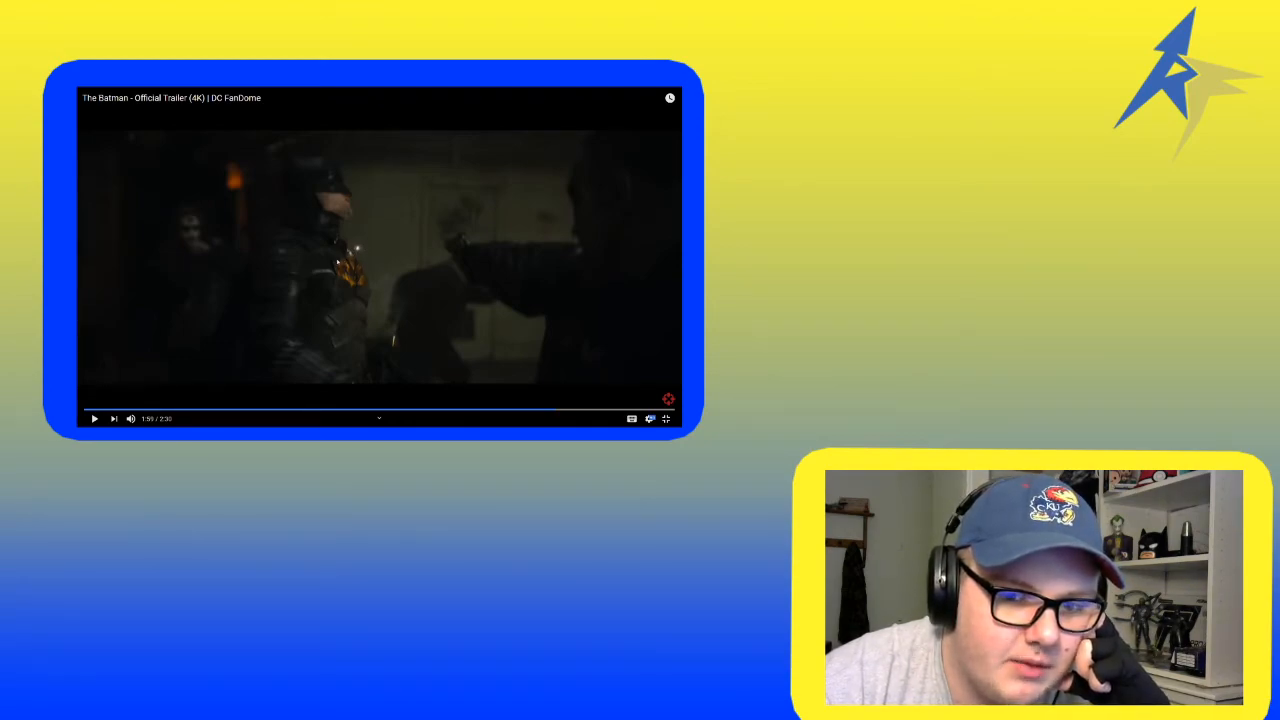
pyautogui.click(378, 257)
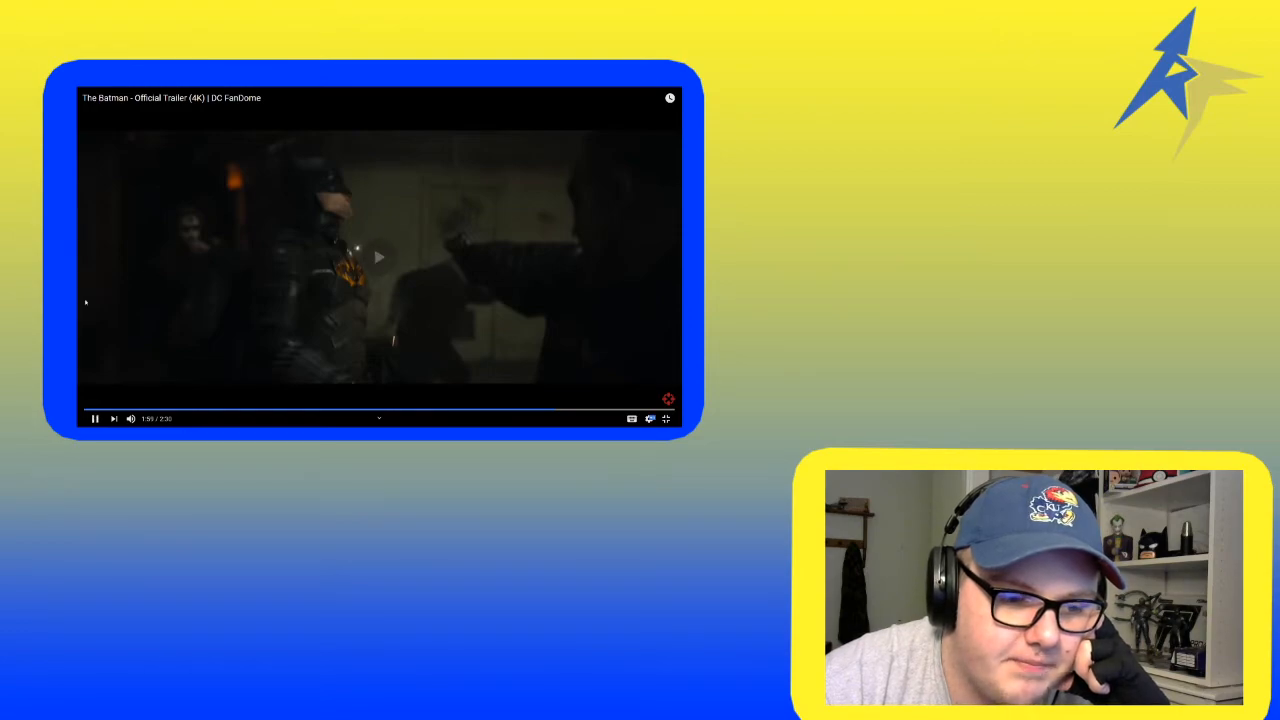